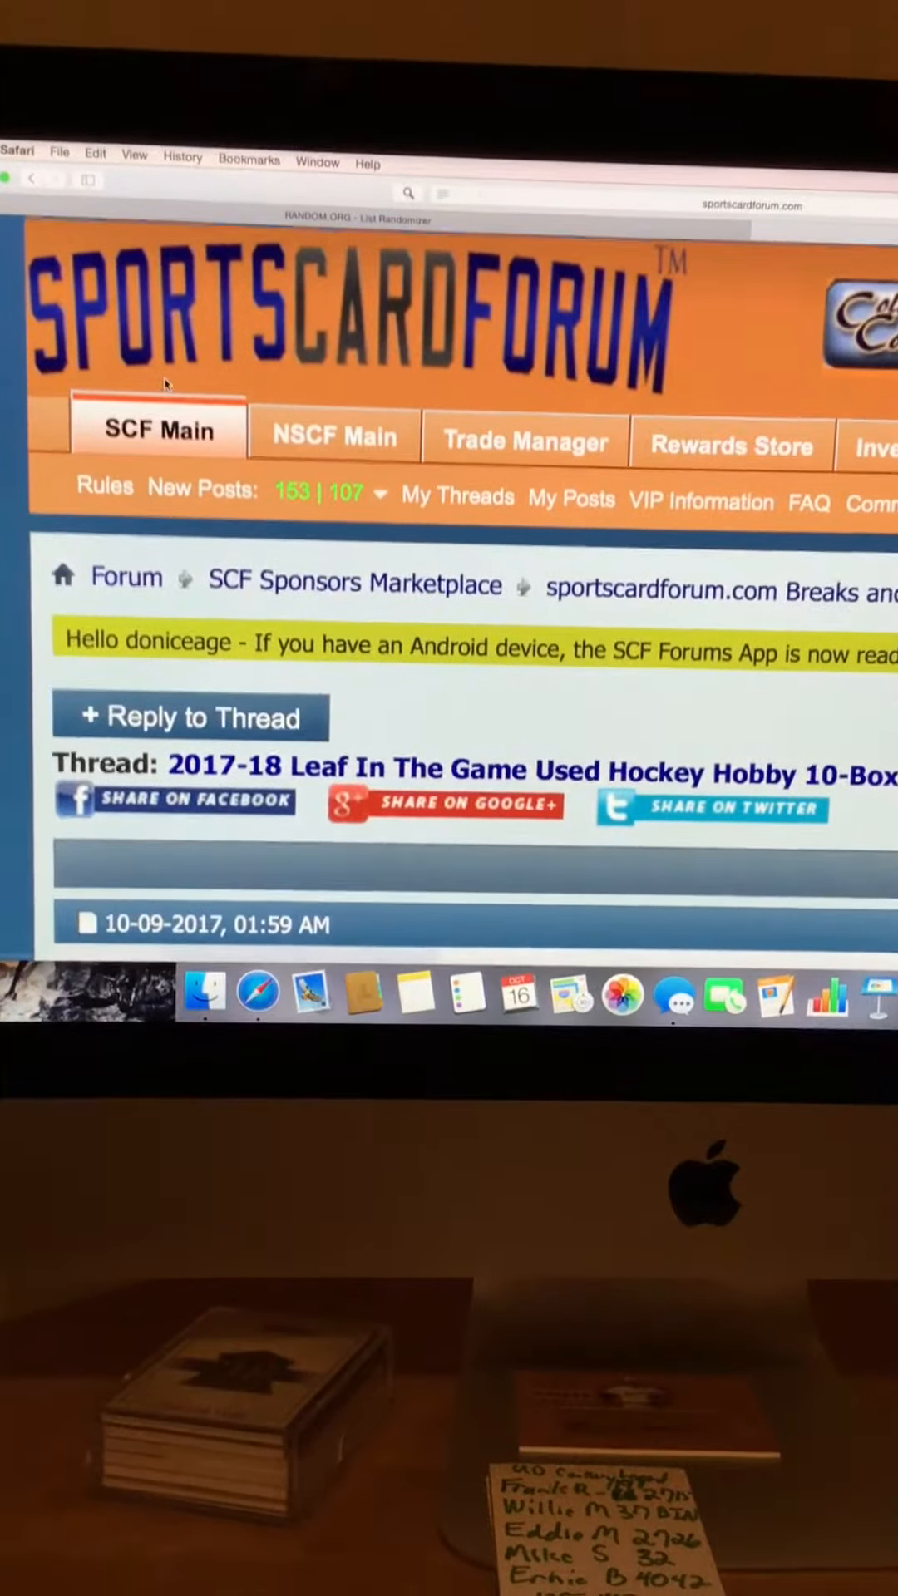
Scroll the SportsCardForum thread down to the numbered 'Members in breaks' list of eight names.
scroll("down", 3)
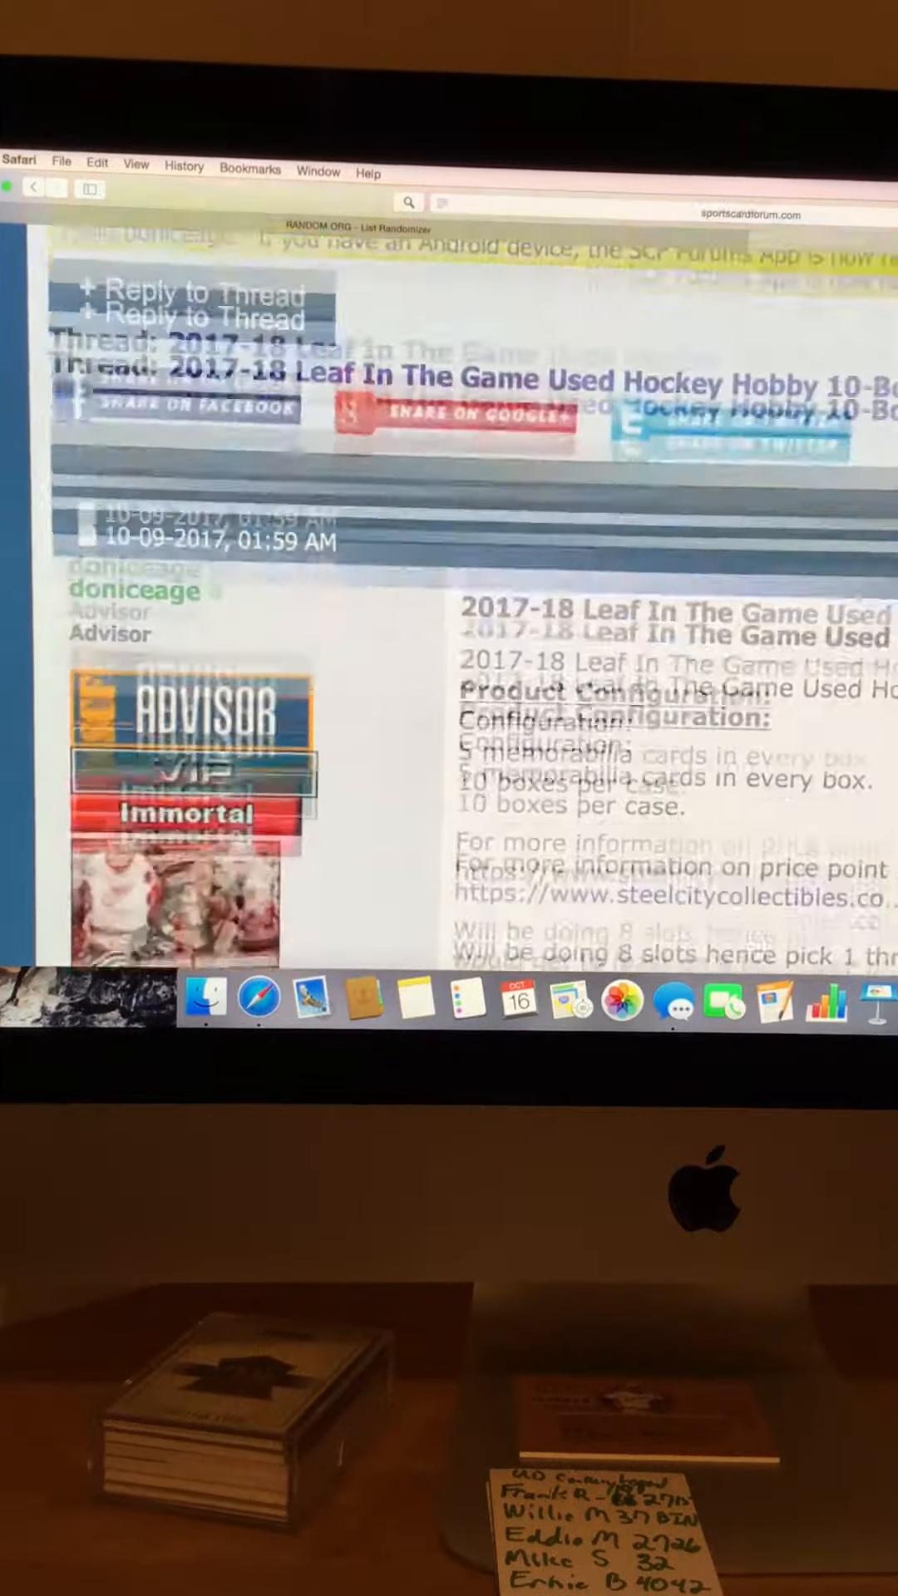
scroll("down", 3)
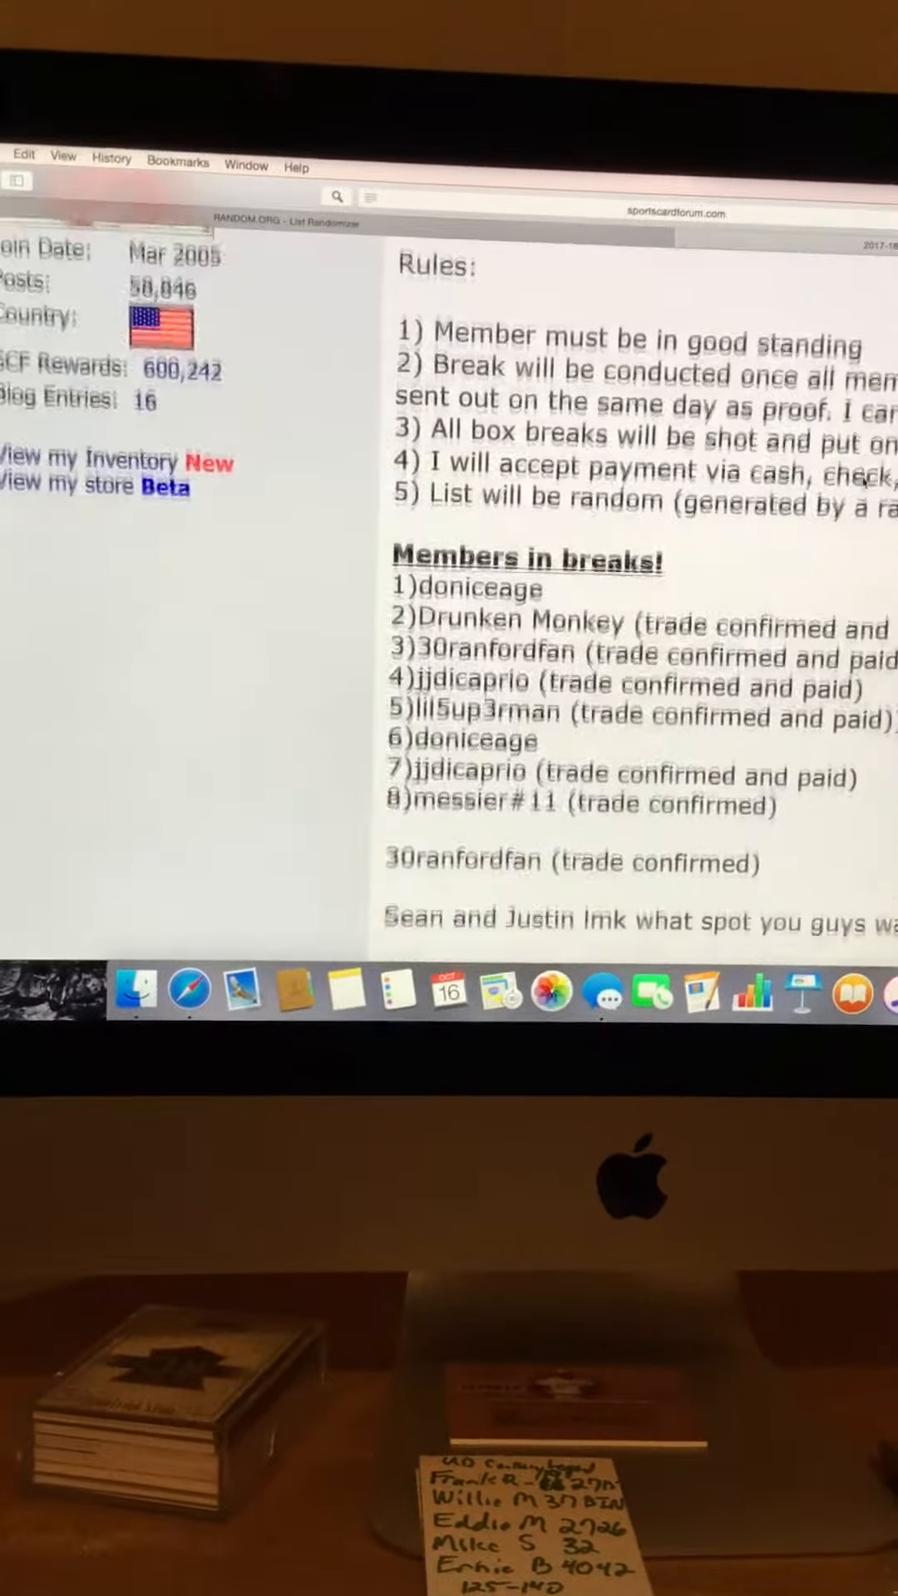
scroll("down", 3)
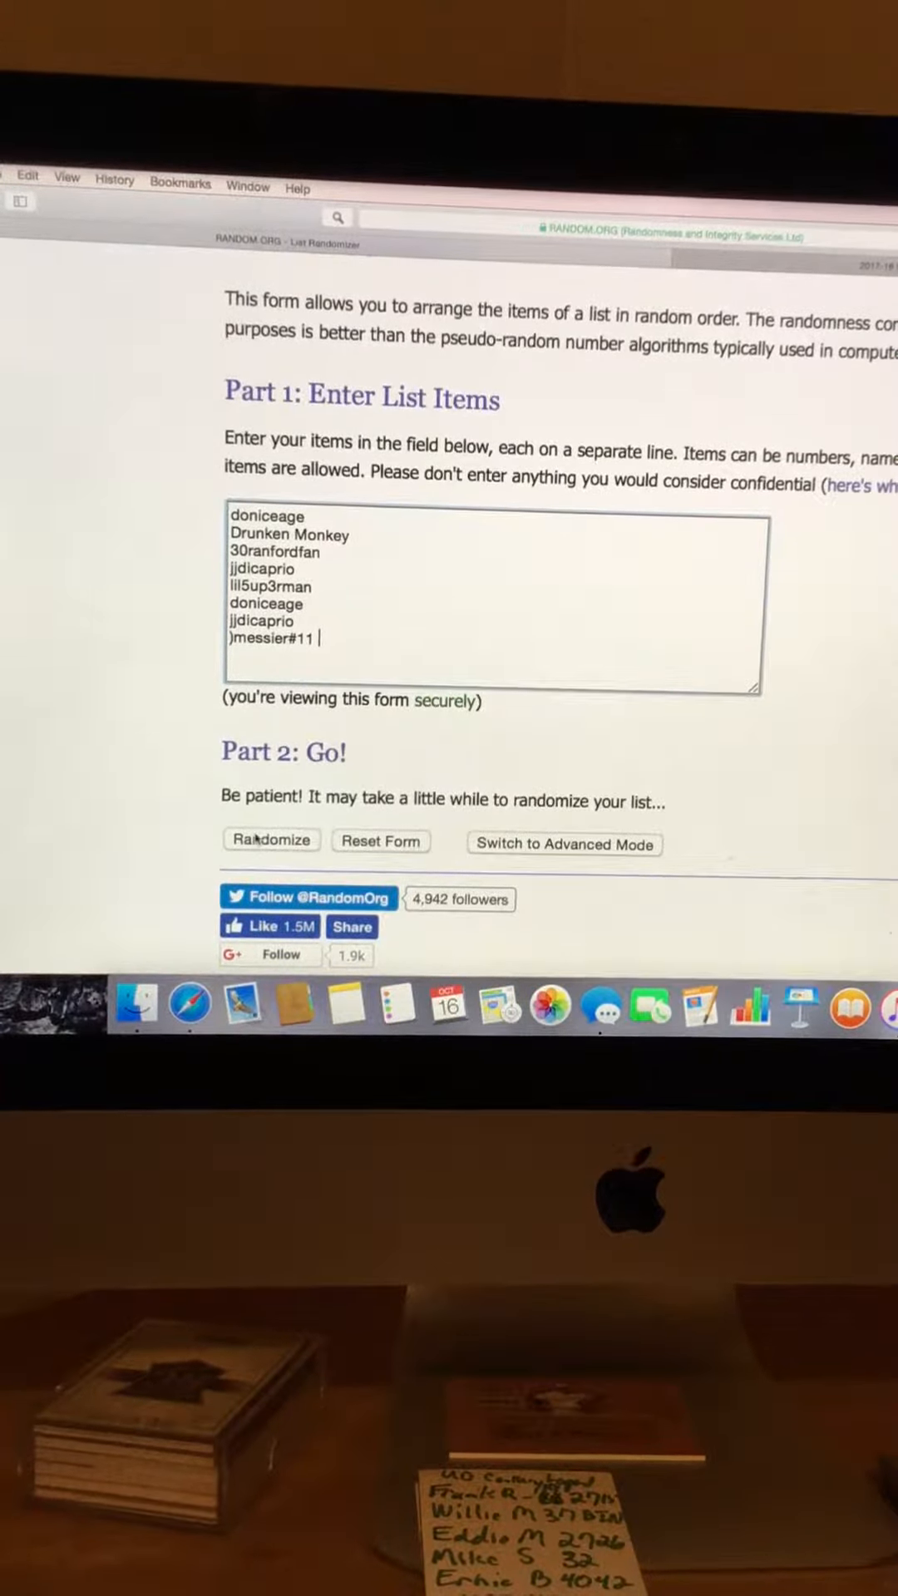
Randomize the eight member names and reveal the ordered result with its timestamp.
left_click(271, 840)
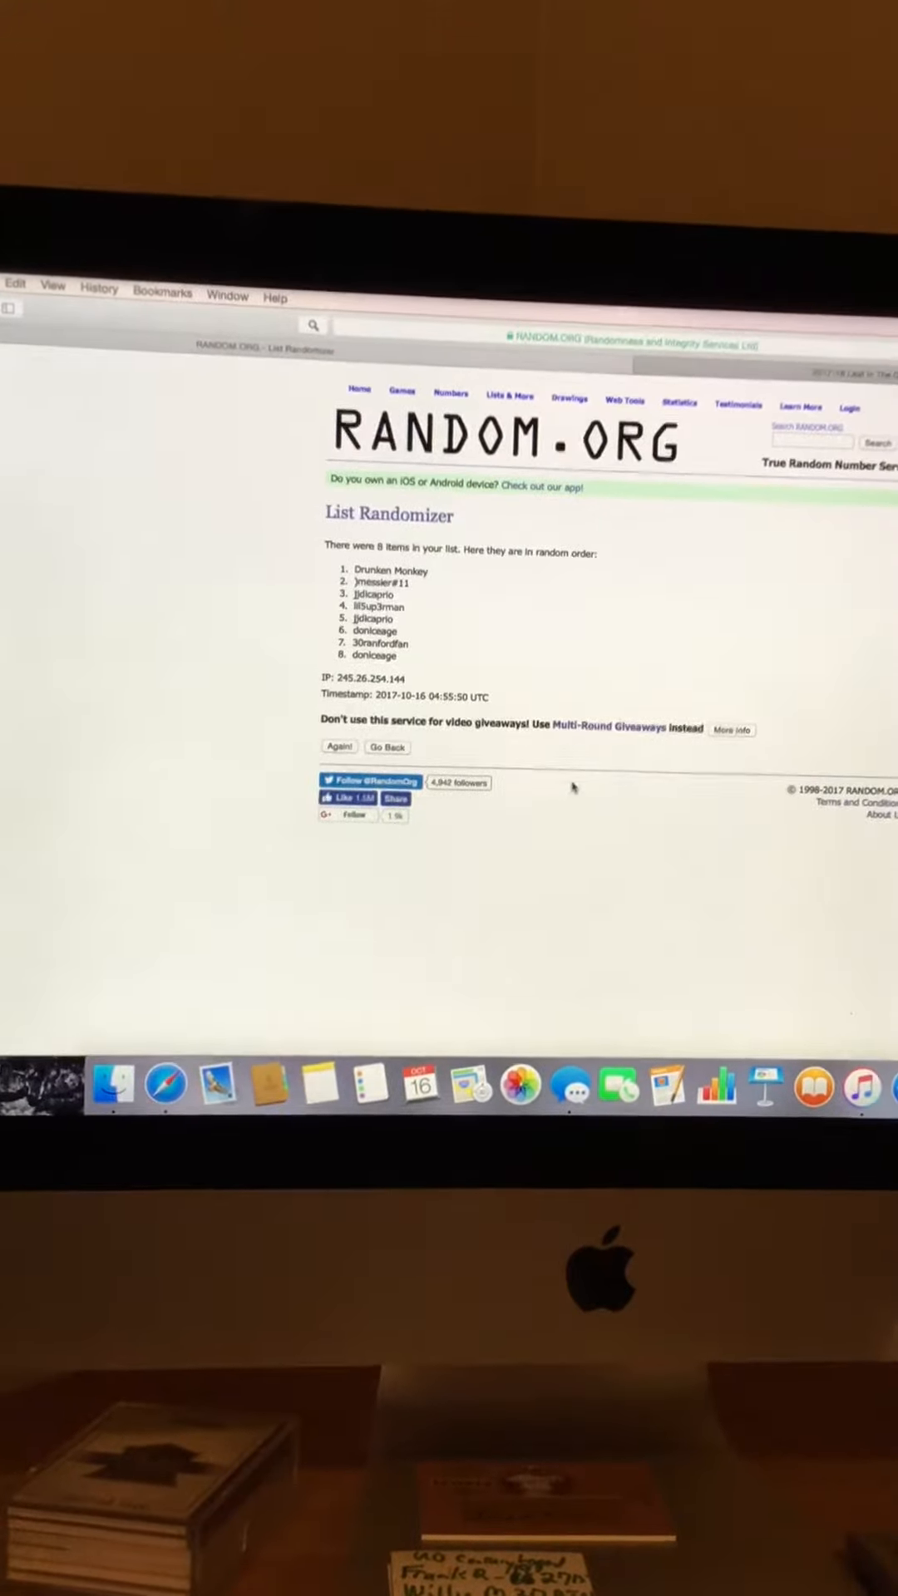
scroll("down", 3)
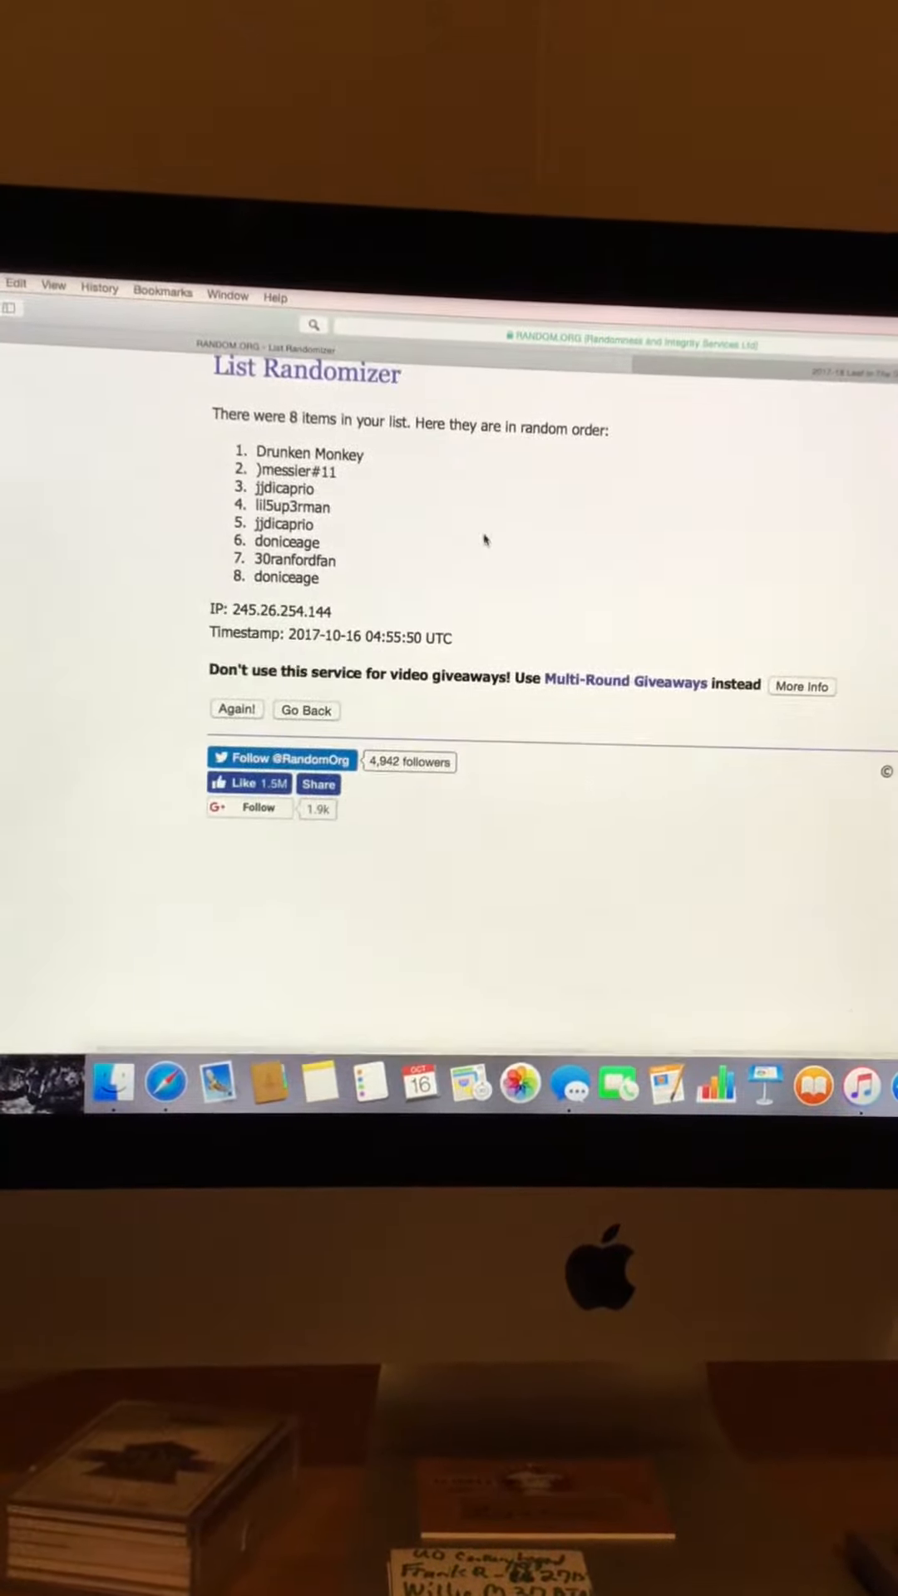